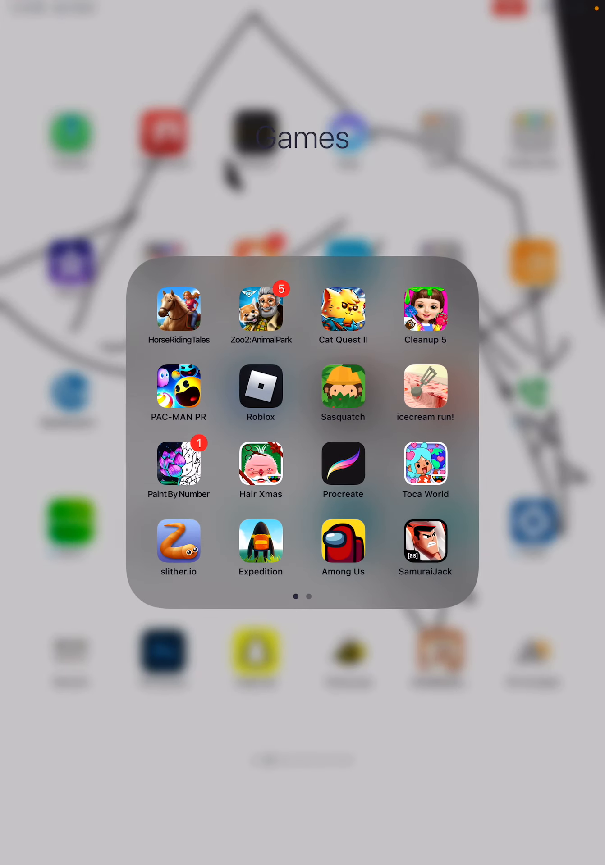
Step: Launch the Procreate app from the Games folder on the Home Screen
left_click(342, 464)
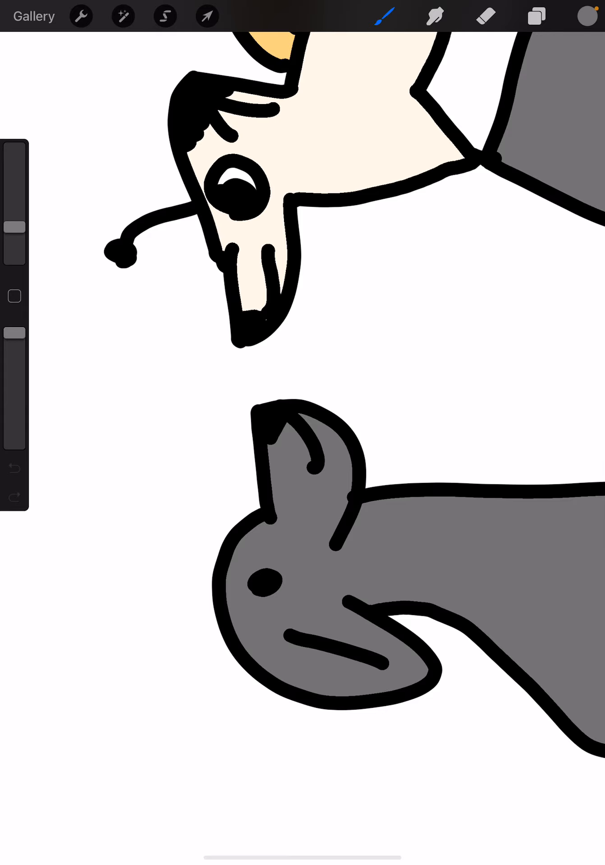
Step: Create a new blank white canvas from the Gallery and raise brush size to maximum
left_click(33, 16)
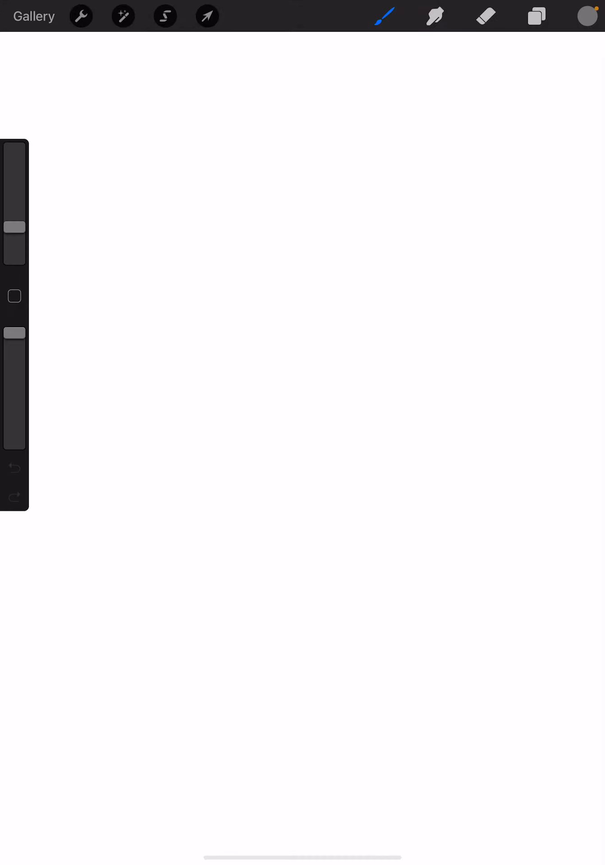
left_click(384, 15)
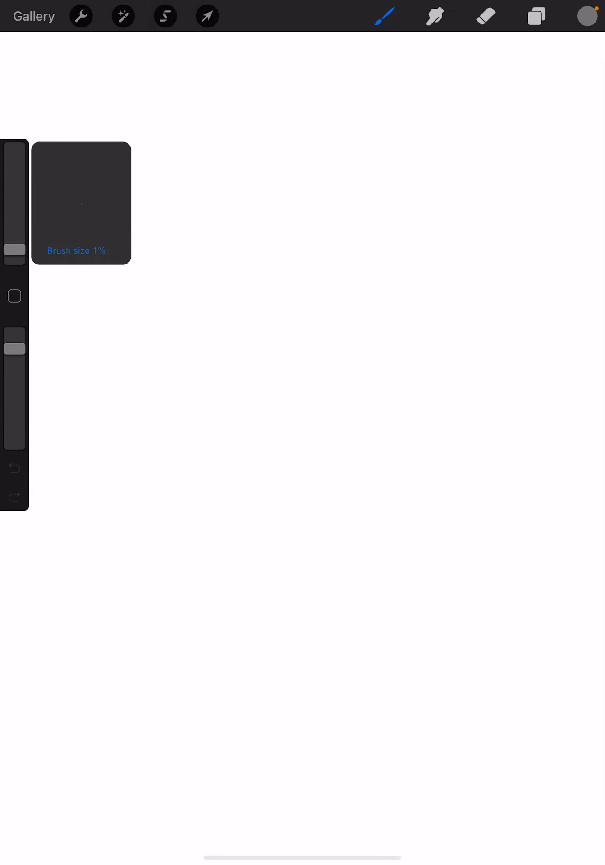
left_click_drag(166, 353, 298, 256)
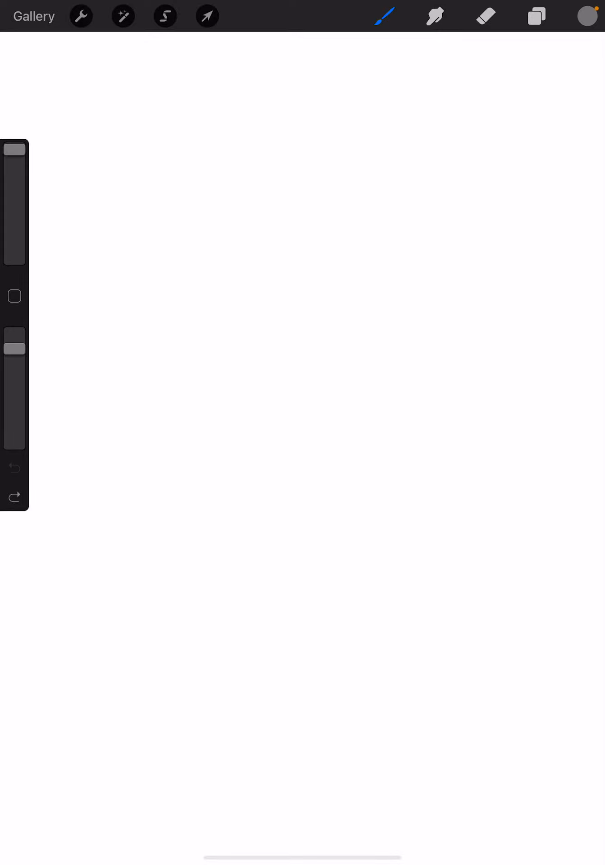
Step: Pick black as the brush colour from the colour circle
left_click(585, 15)
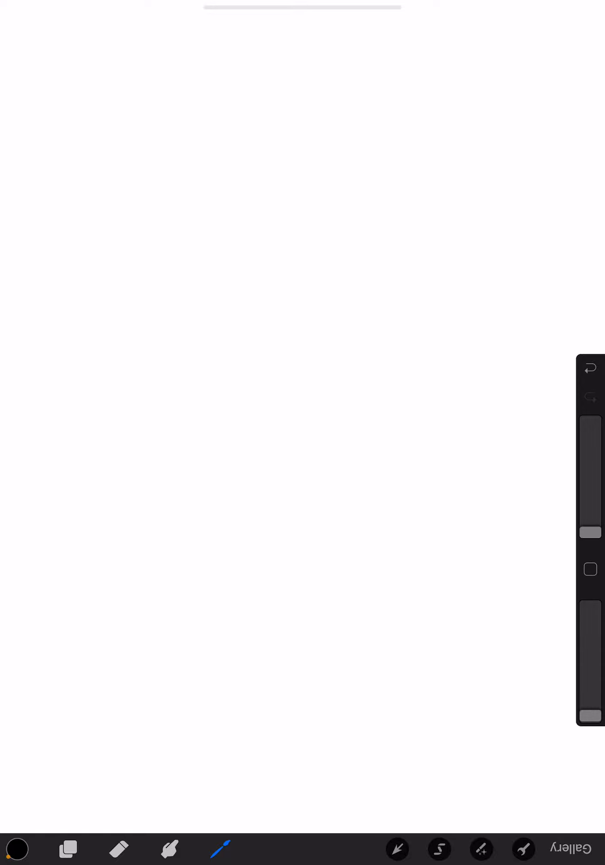
Step: Pencil-sketch the upper and lower edges of the long beak, redrawing the lower line
left_click_drag(306, 435, 491, 419)
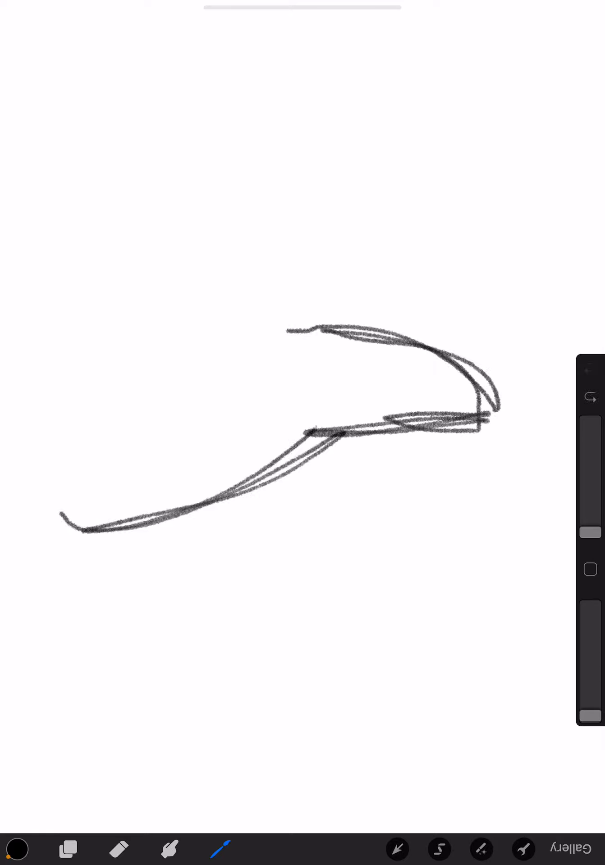
left_click_drag(74, 530, 198, 342)
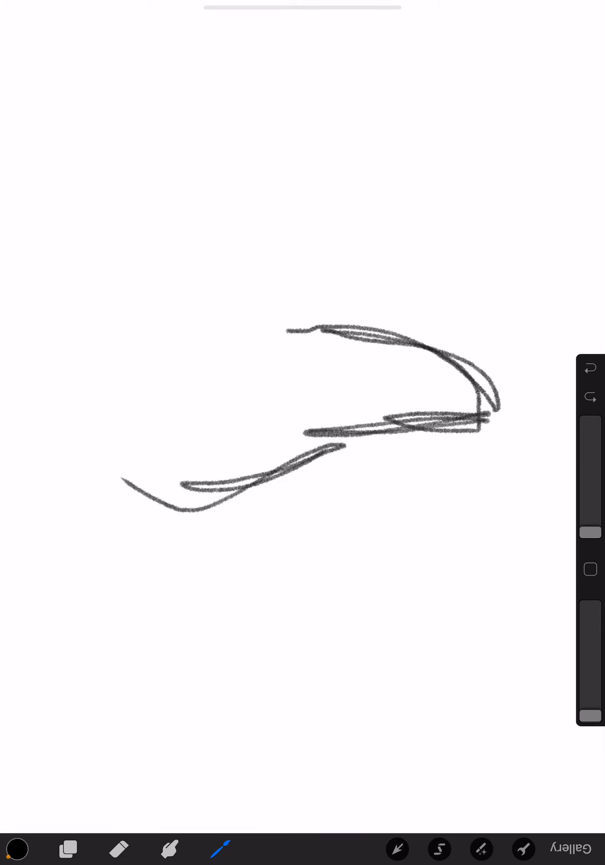
left_click_drag(99, 298, 66, 607)
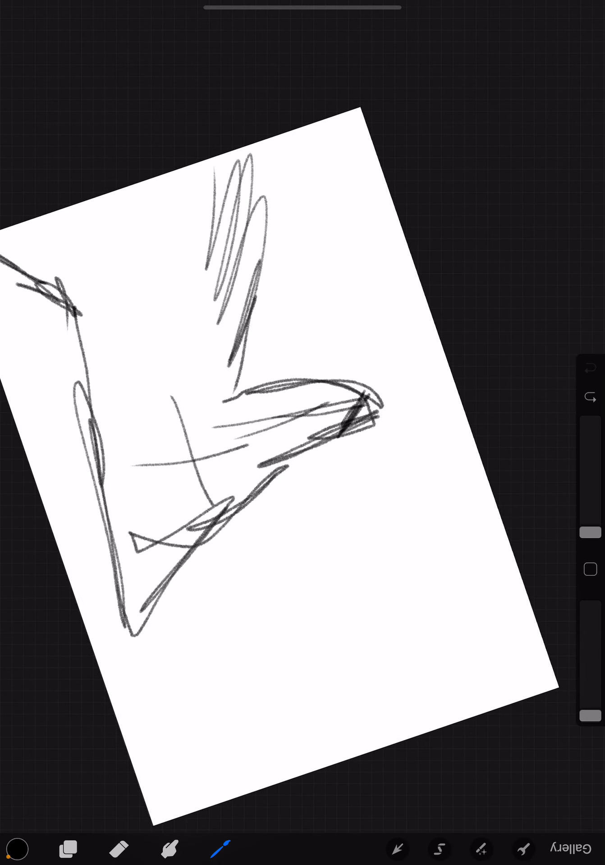
Step: Add Layer 2 above the sketch and select Round Brush from the Painting brushes
left_click(68, 848)
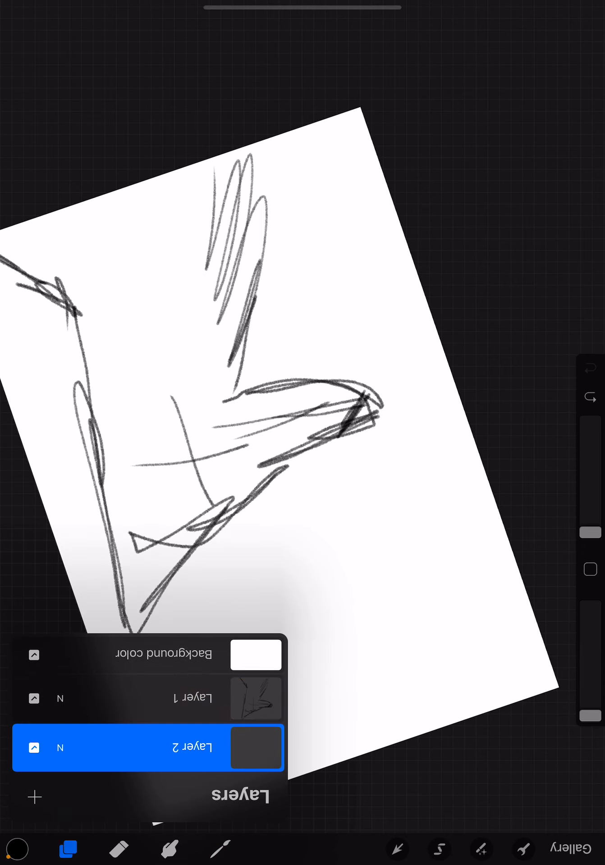
left_click(67, 848)
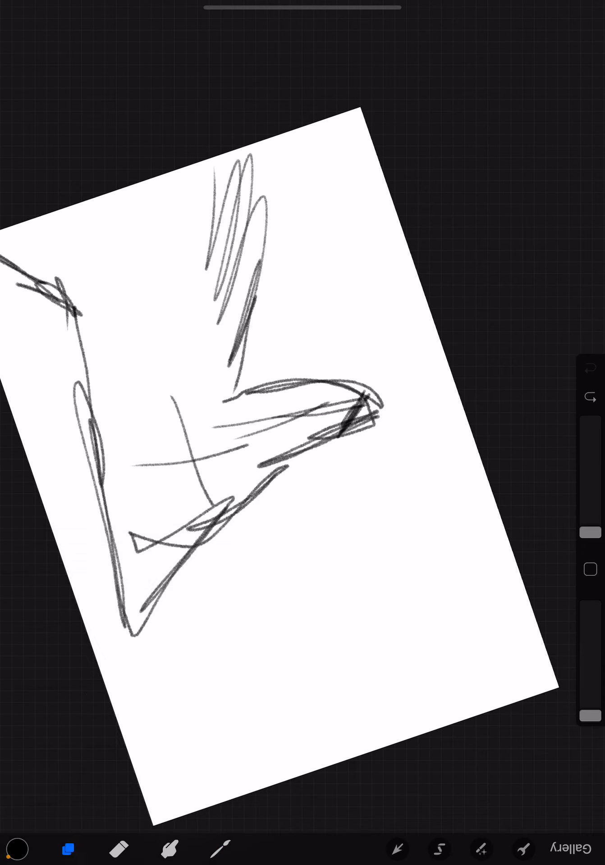
left_click(219, 849)
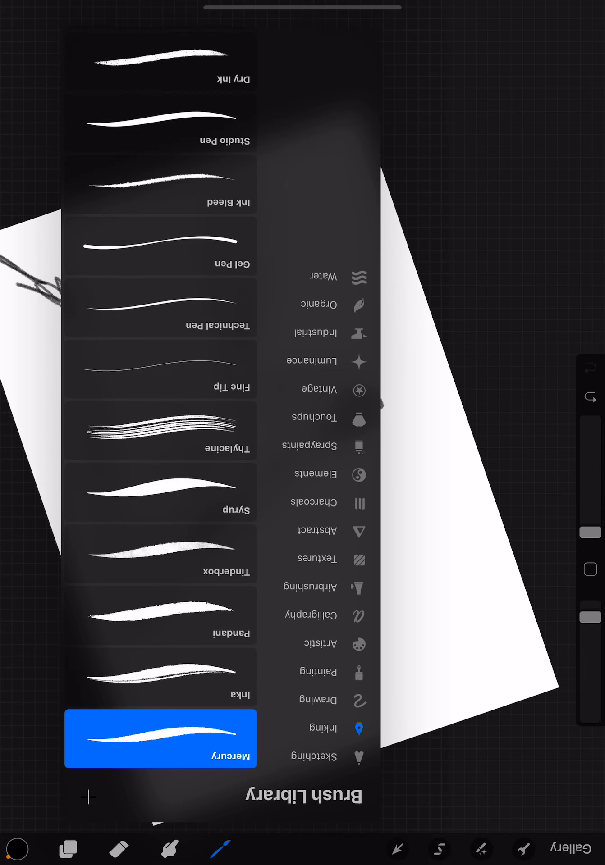
left_click(359, 701)
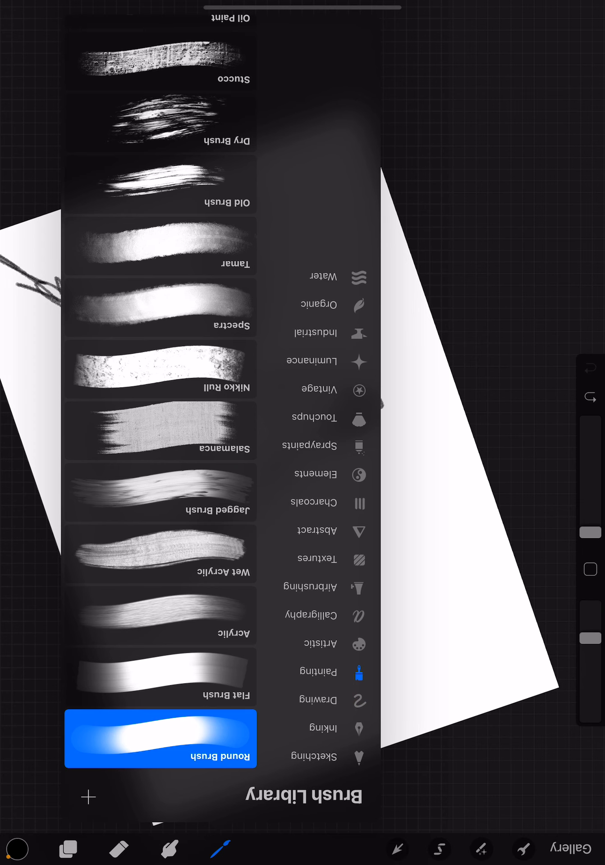
left_click(358, 615)
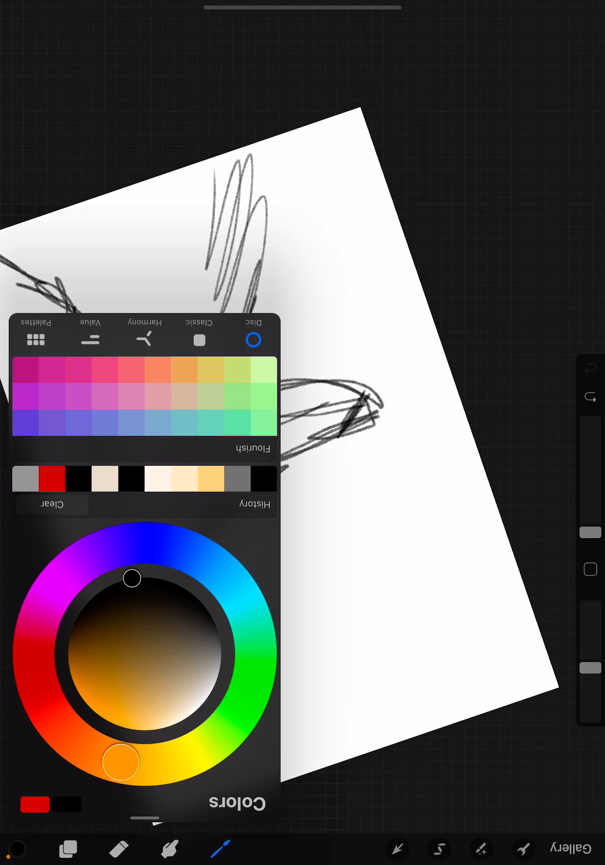
Step: Trace the beak outline with a thick black Round Brush stroke on Layer 2
left_click(18, 848)
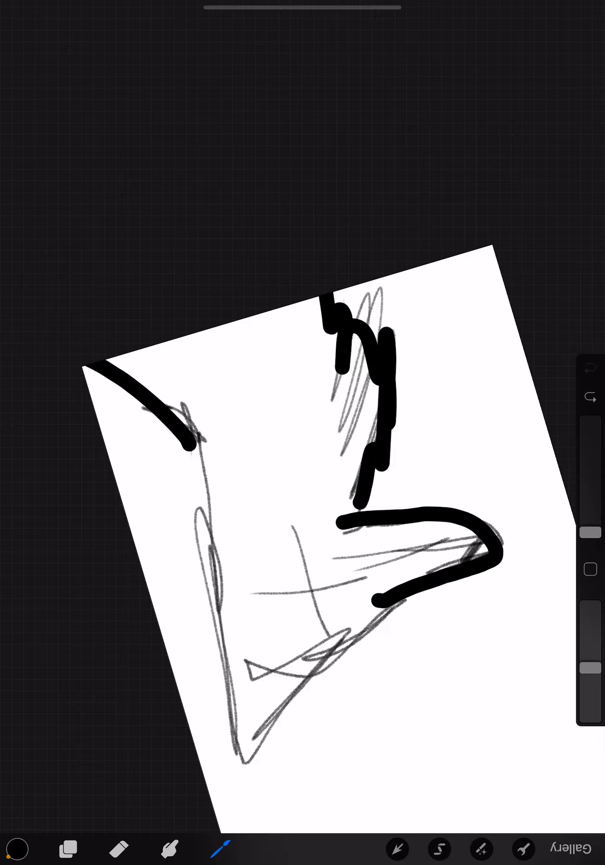
left_click_drag(193, 435, 232, 767)
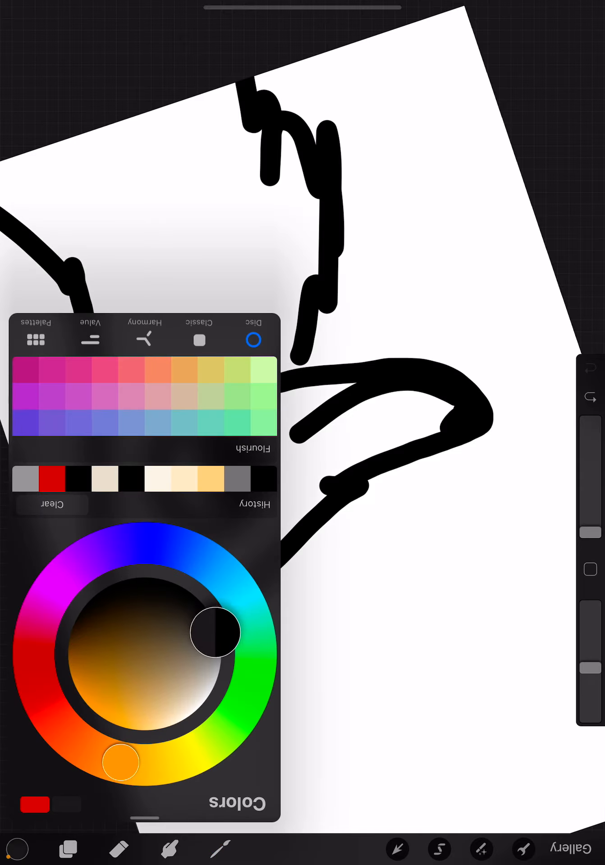
Step: Try an Automatic selection on the inked bird head, then cancel it
left_click(18, 848)
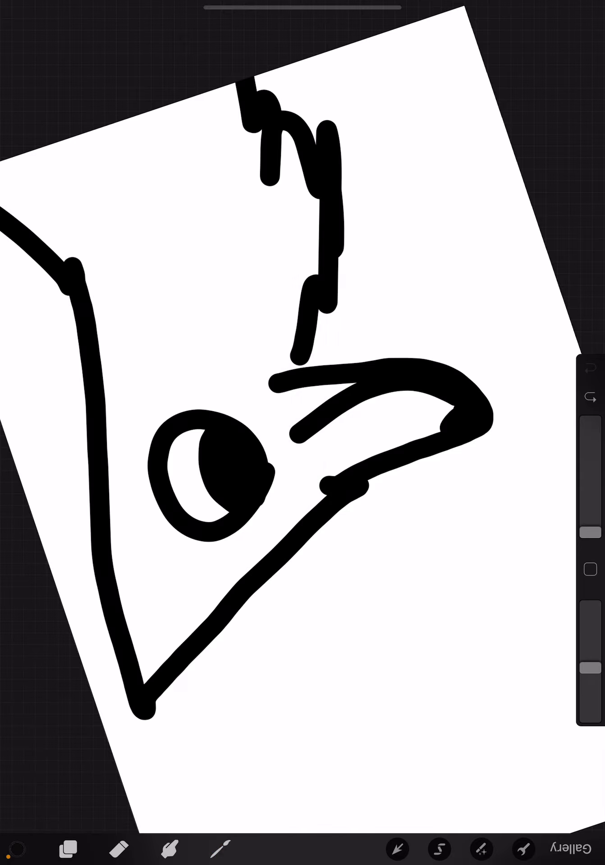
left_click(438, 848)
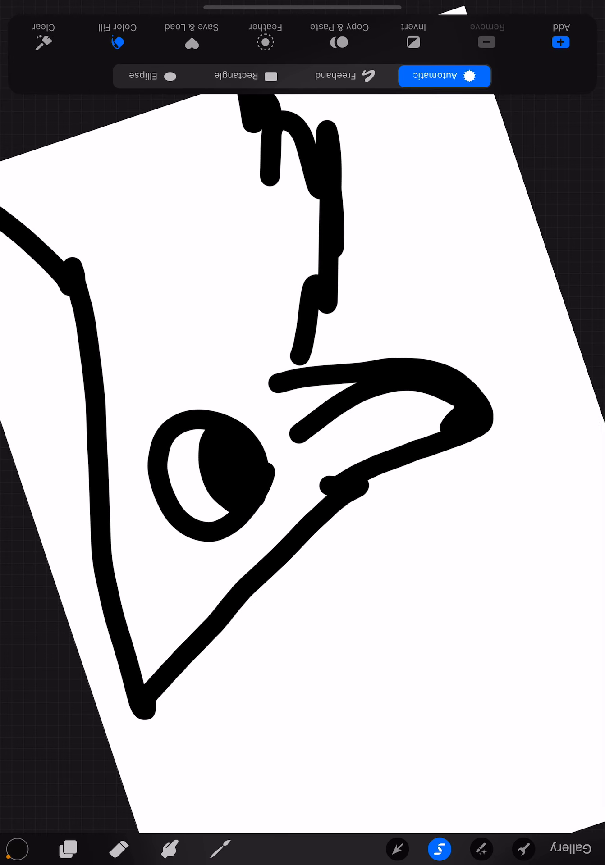
left_click(116, 41)
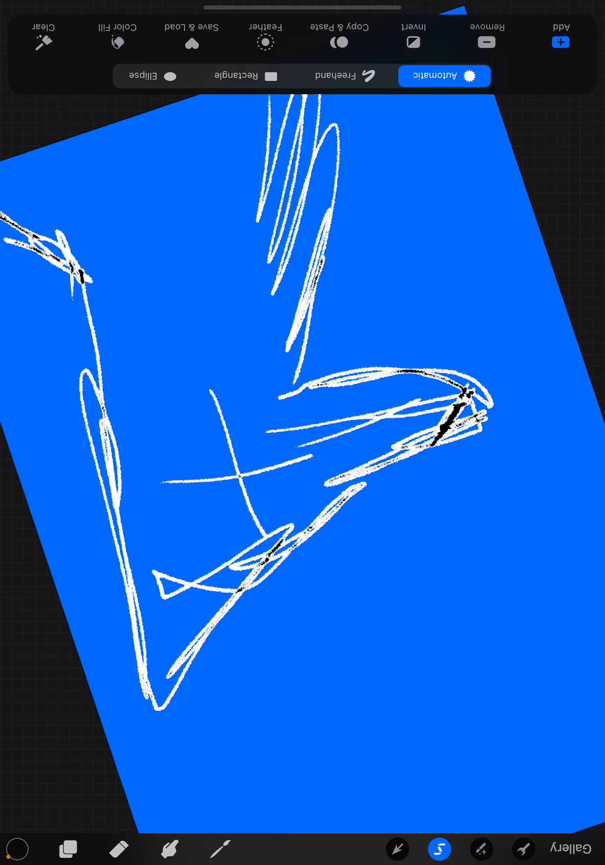
left_click(116, 41)
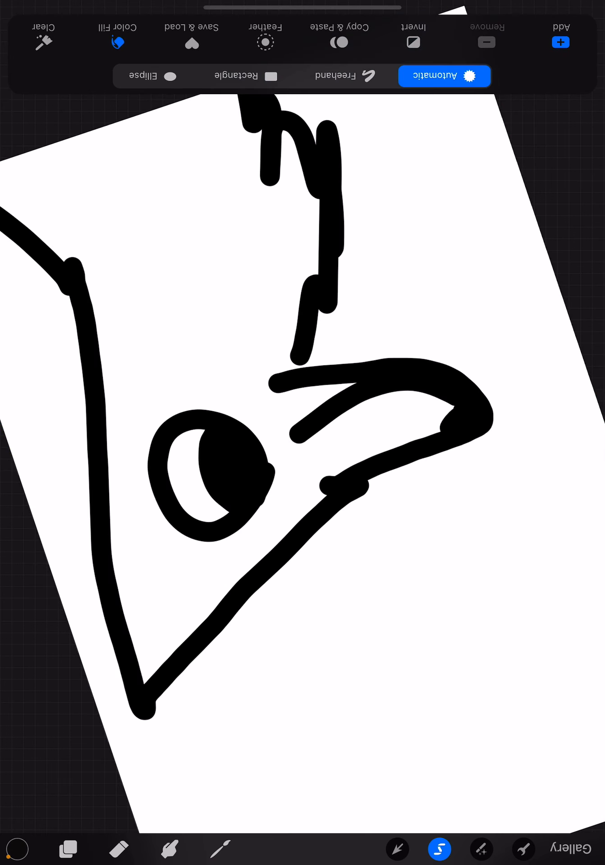